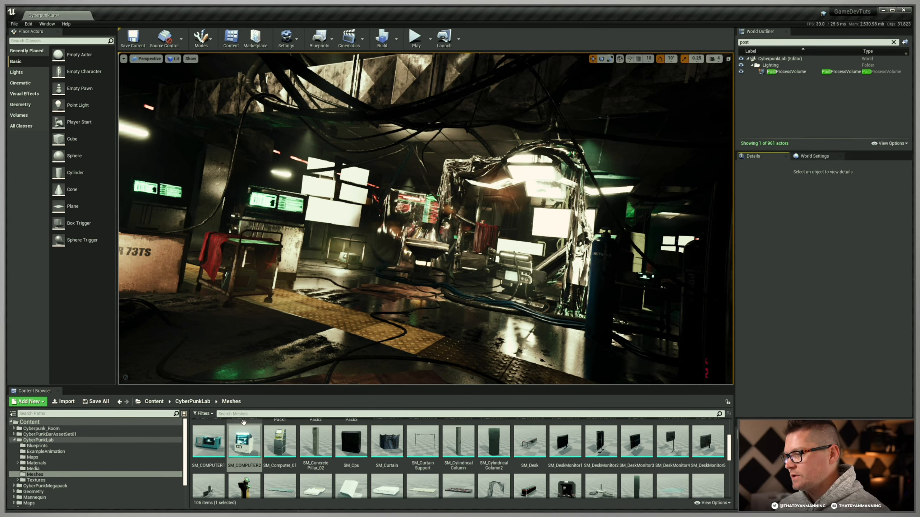
mouse_move(244, 439)
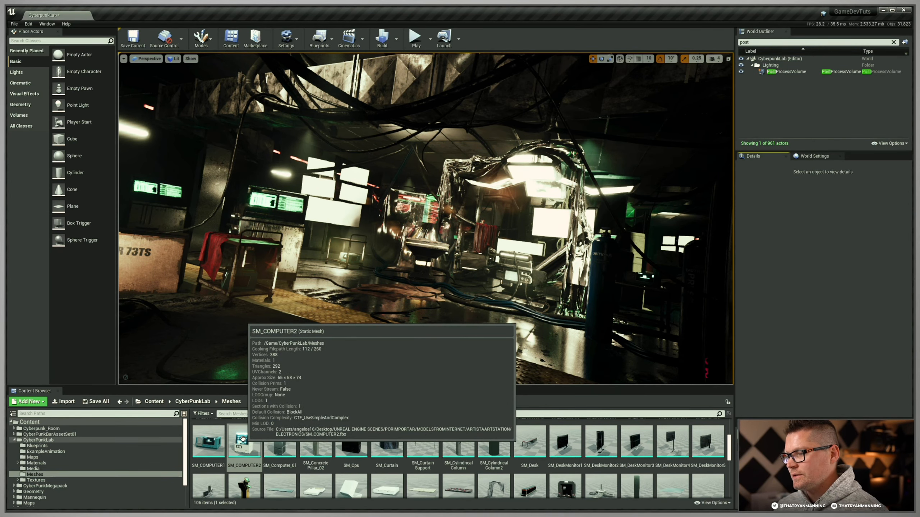
Step: Open SM_COMPUTER2 from the Meshes folder in the Static Mesh Editor
double_click(243, 439)
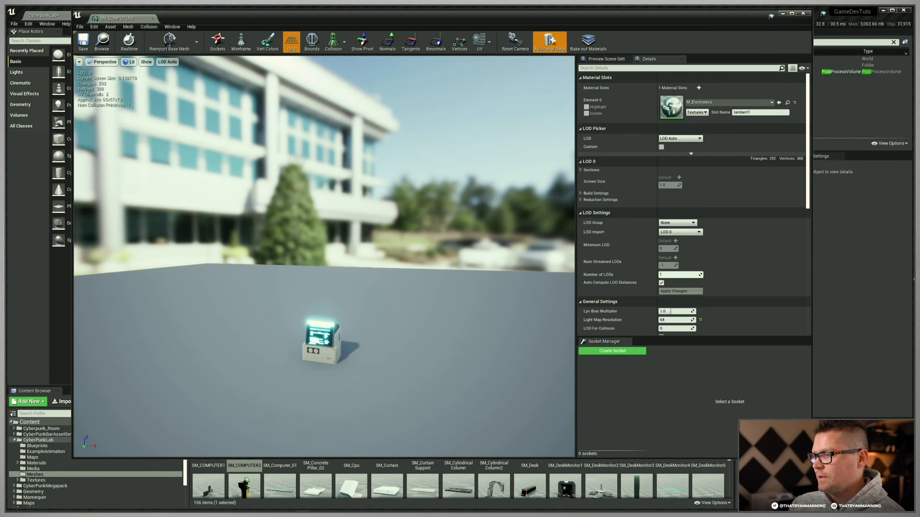
scroll(down, 3)
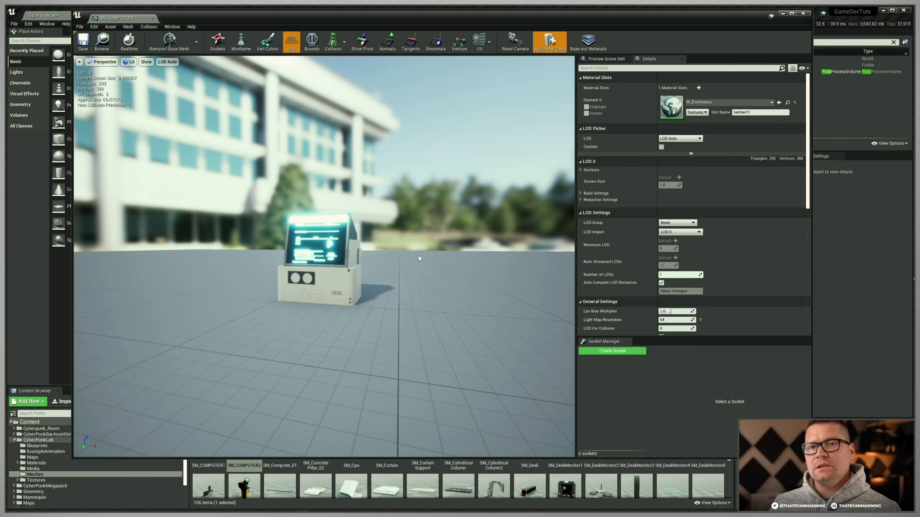
mouse_move(334, 80)
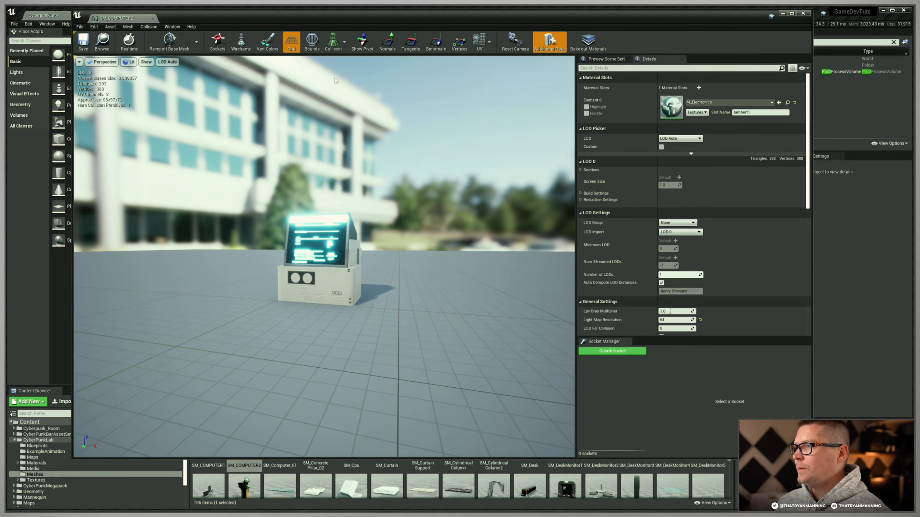
Step: Show Preview Scene Settings from the Window menu
click(172, 26)
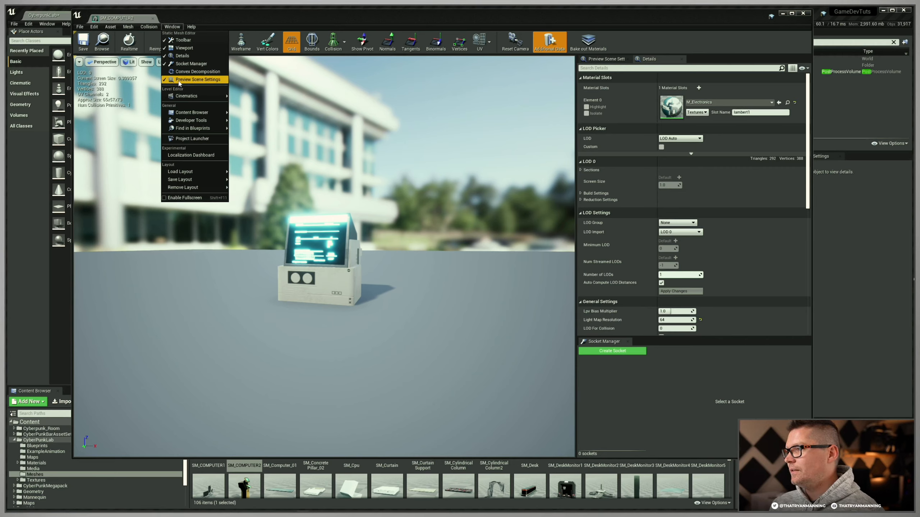
click(603, 58)
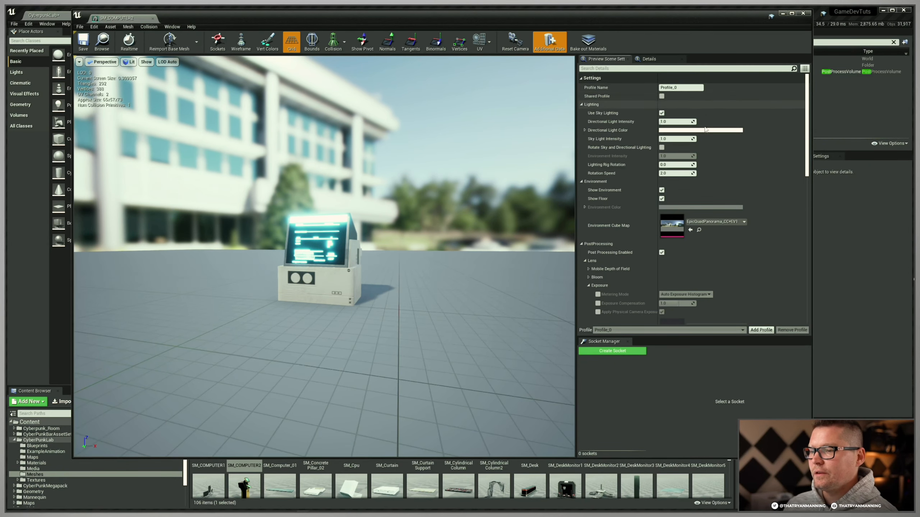
Step: Name the preview profile 'Neutral' and mark it as a Shared Profile
click(680, 88)
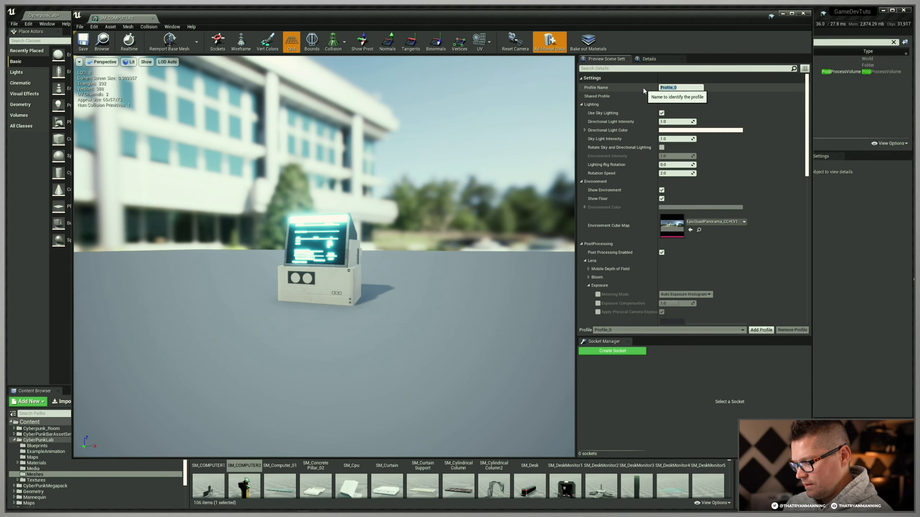
text(Neutral)
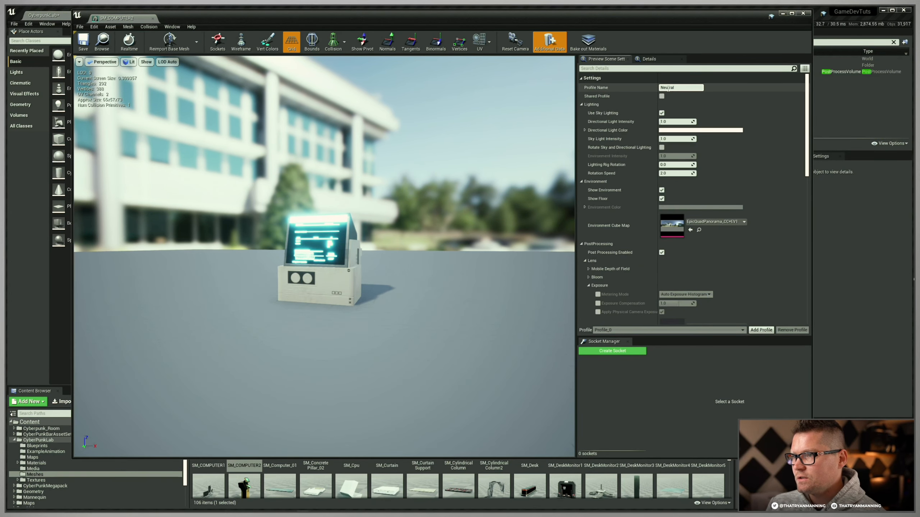
click(662, 97)
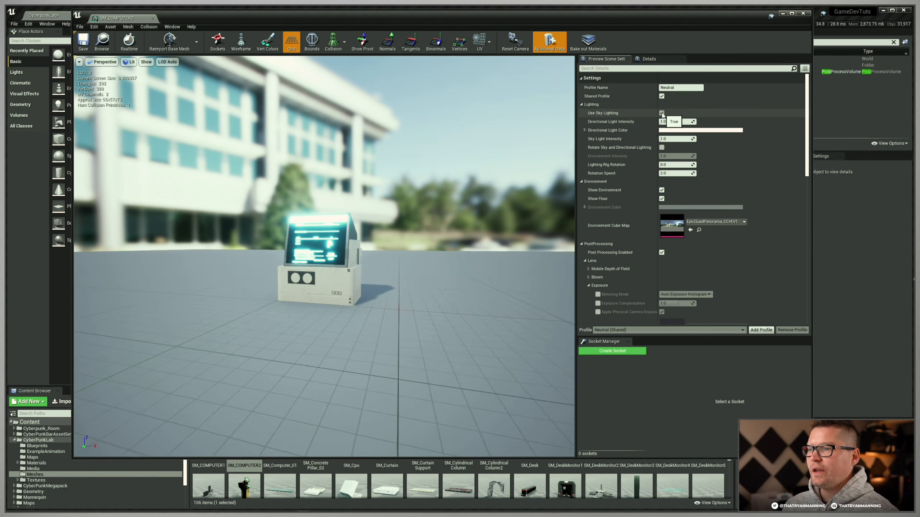
Step: Toggle Use Sky Lighting off to compare and leave it enabled for the Neutral profile
click(662, 113)
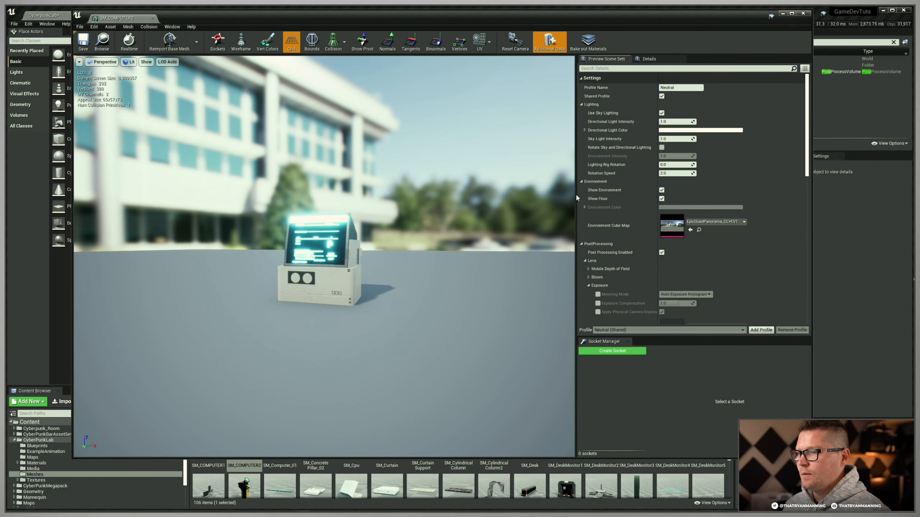
click(661, 113)
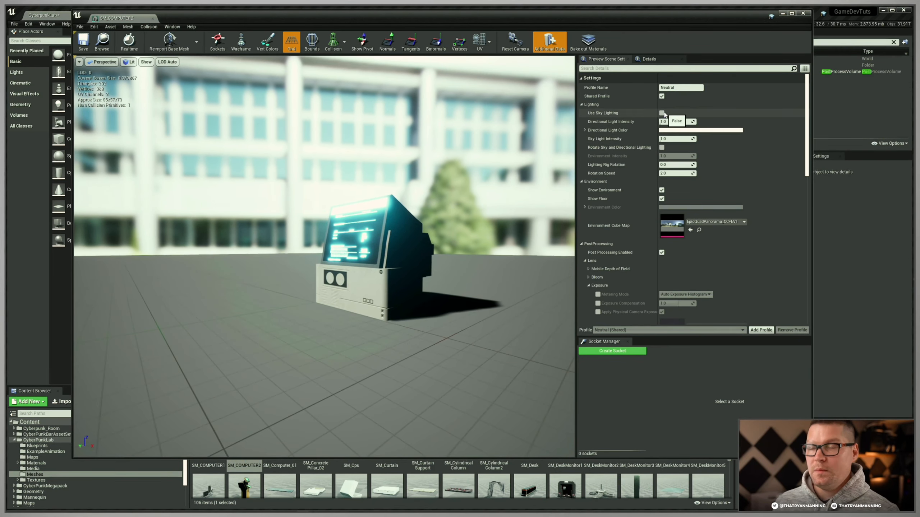
click(662, 113)
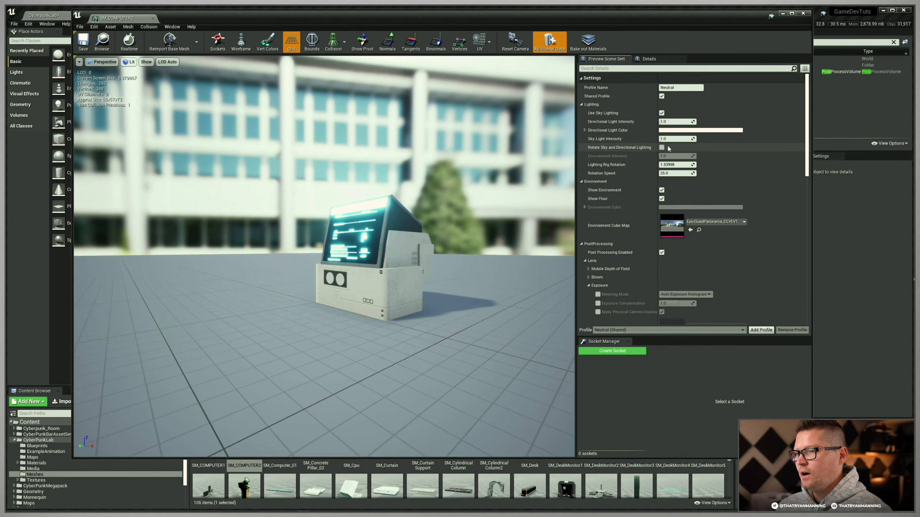
click(581, 104)
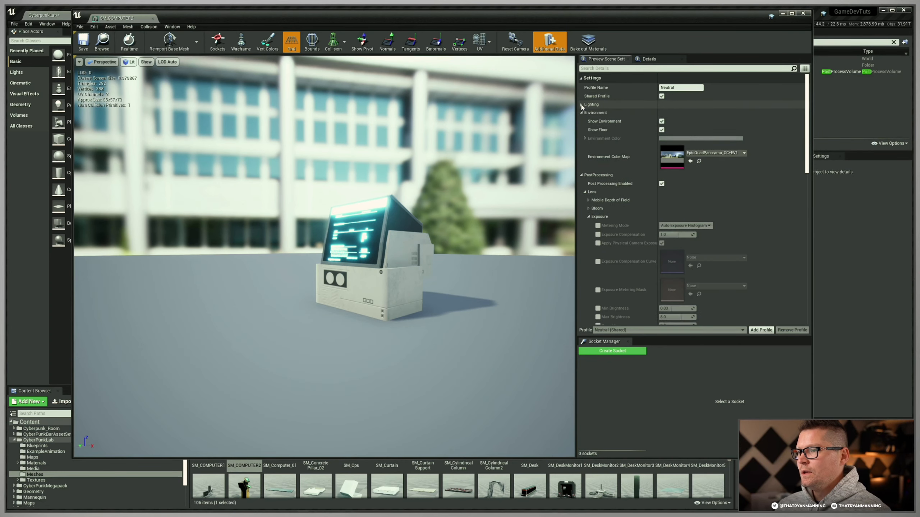
click(580, 104)
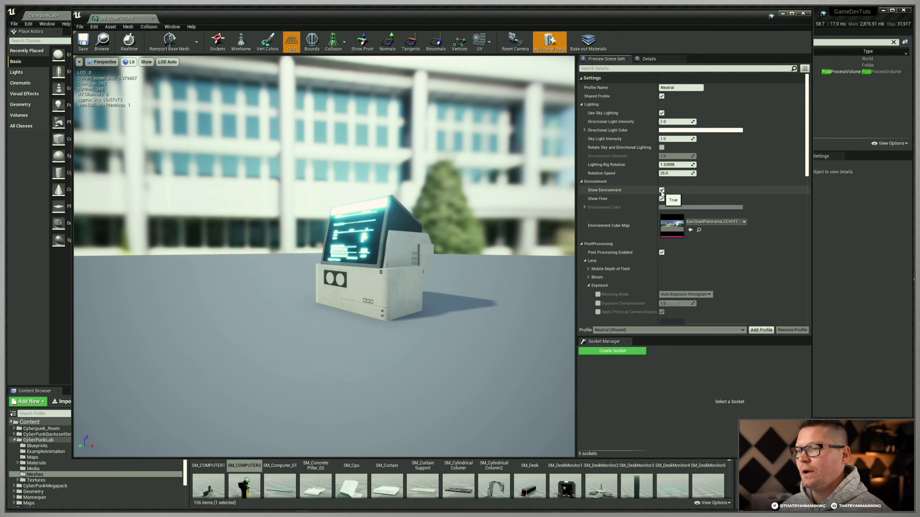
Step: Uncheck Show Environment and Show Floor for the Neutral profile, comparing with the backdrop on
click(662, 190)
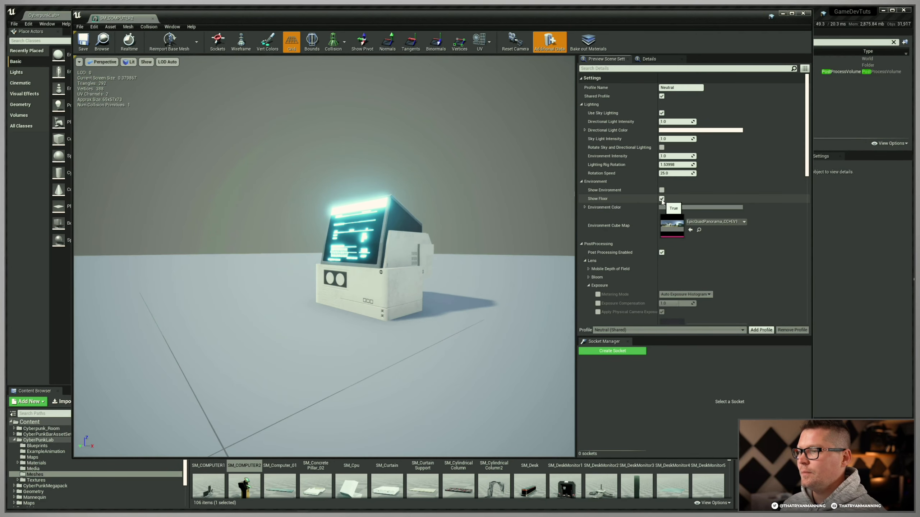
click(661, 198)
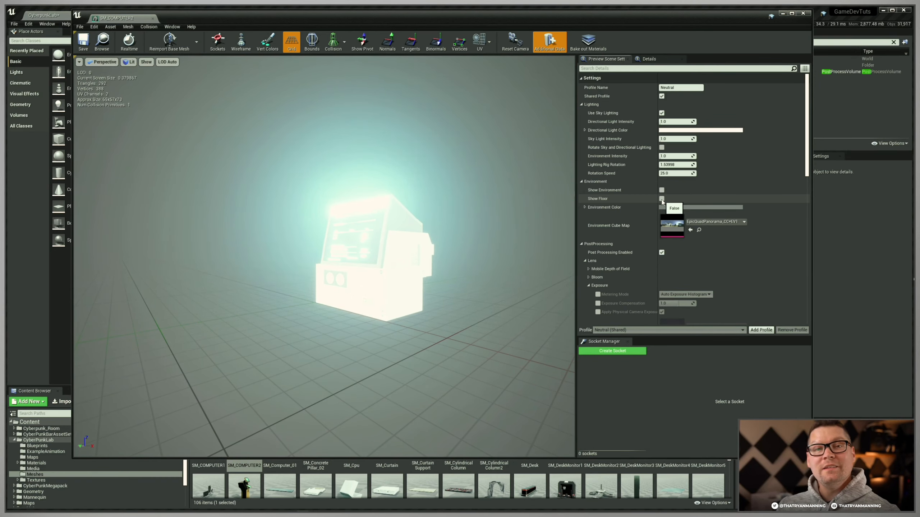
click(662, 198)
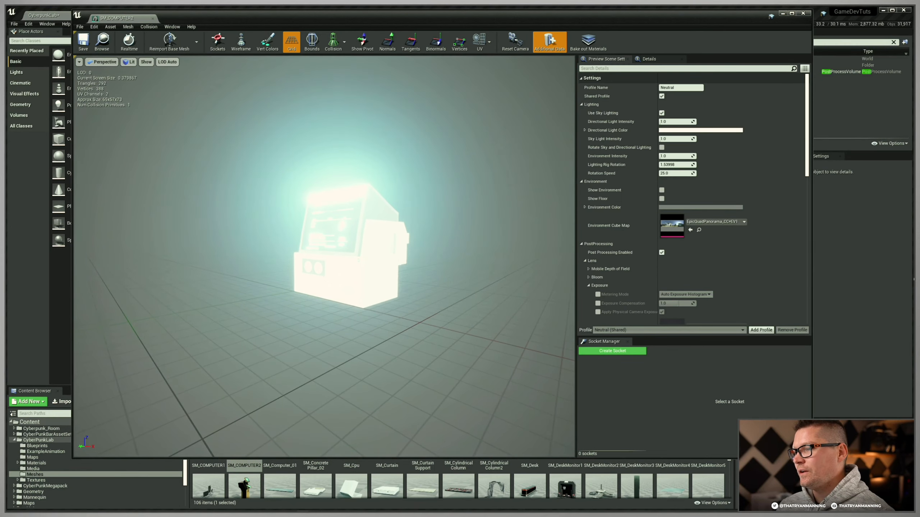
click(661, 190)
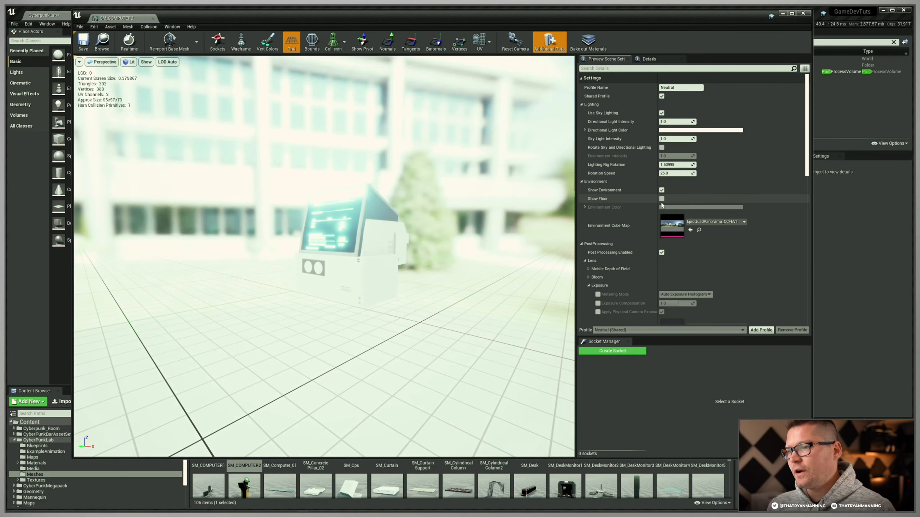
click(661, 190)
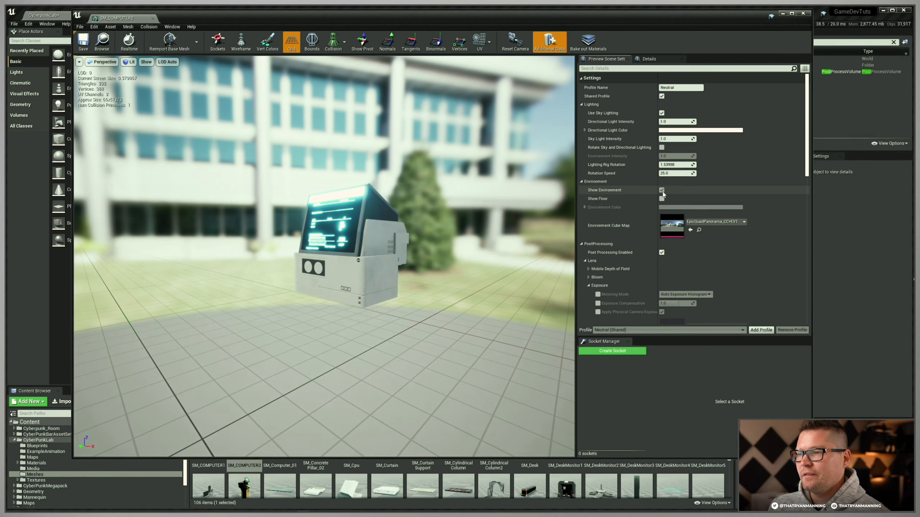
click(661, 189)
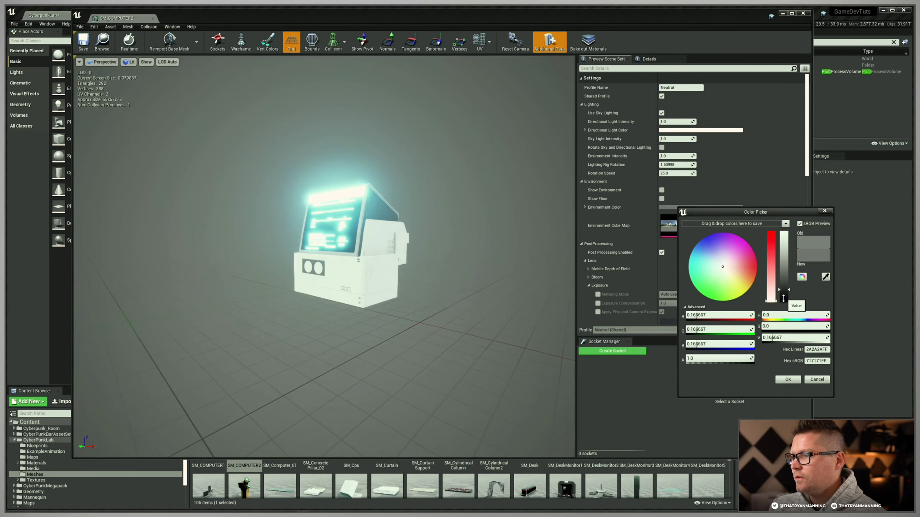
Step: Set the Environment Color value to 0.18 neutral gray and re-enable Show Environment
drag(783, 290, 783, 299)
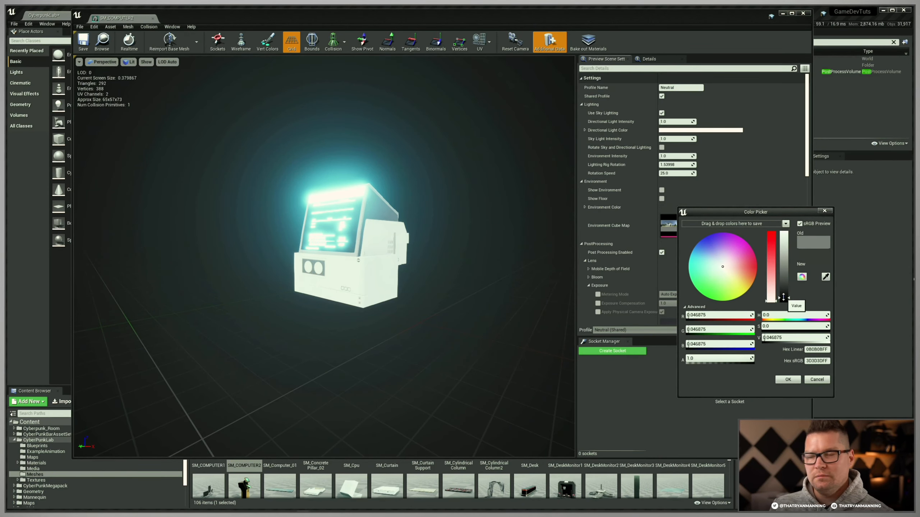
drag(782, 298, 783, 271)
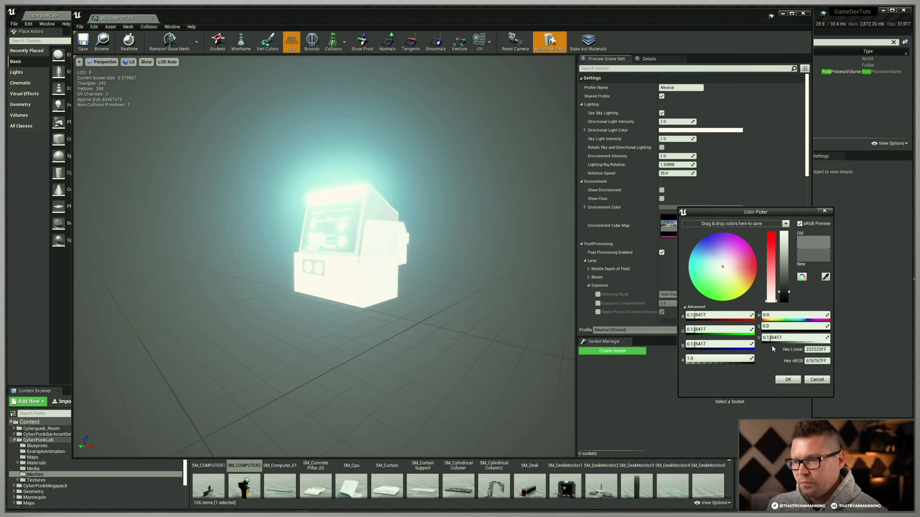
text(1)
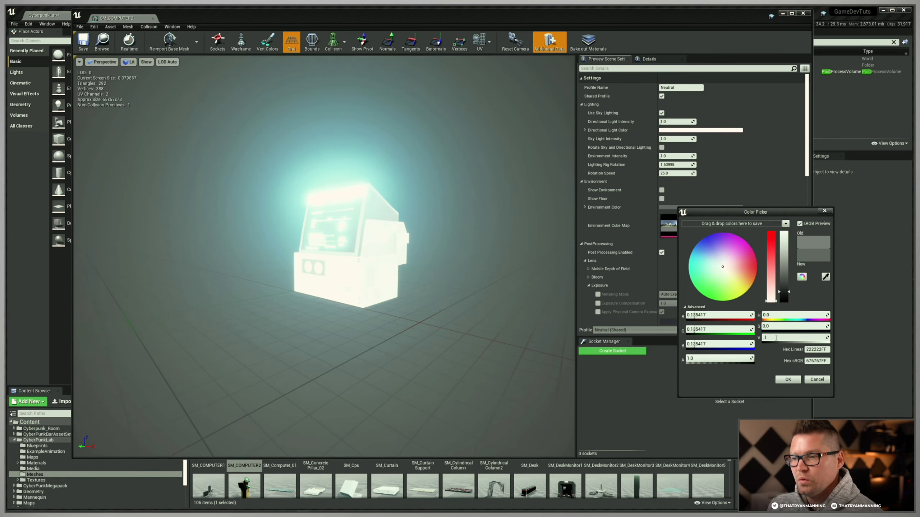
text(0.18)
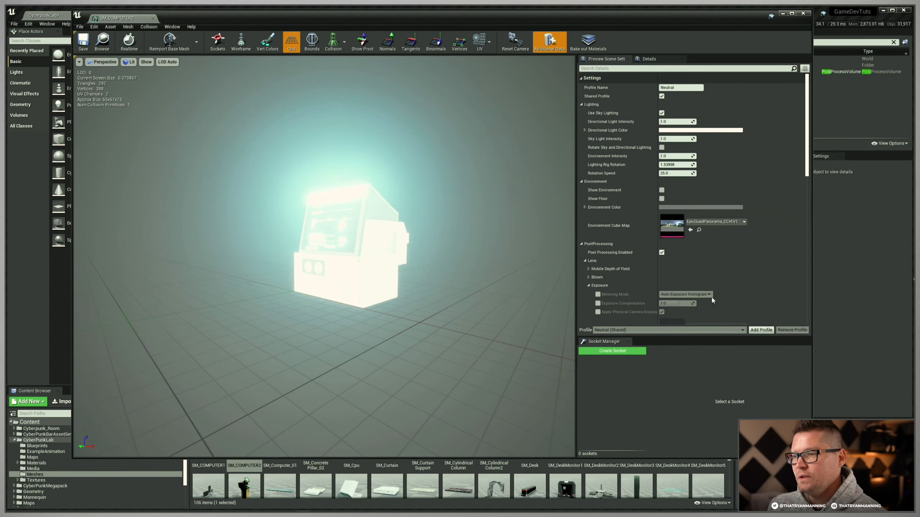
click(662, 190)
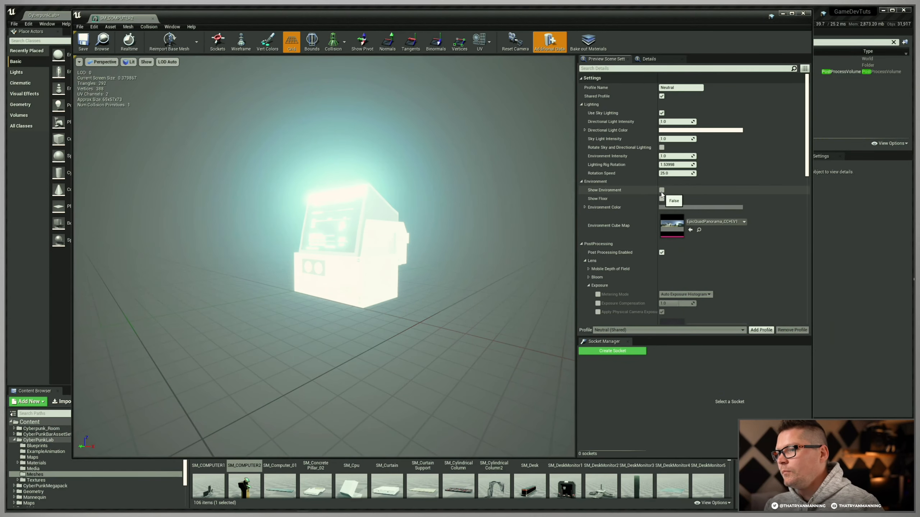
click(661, 190)
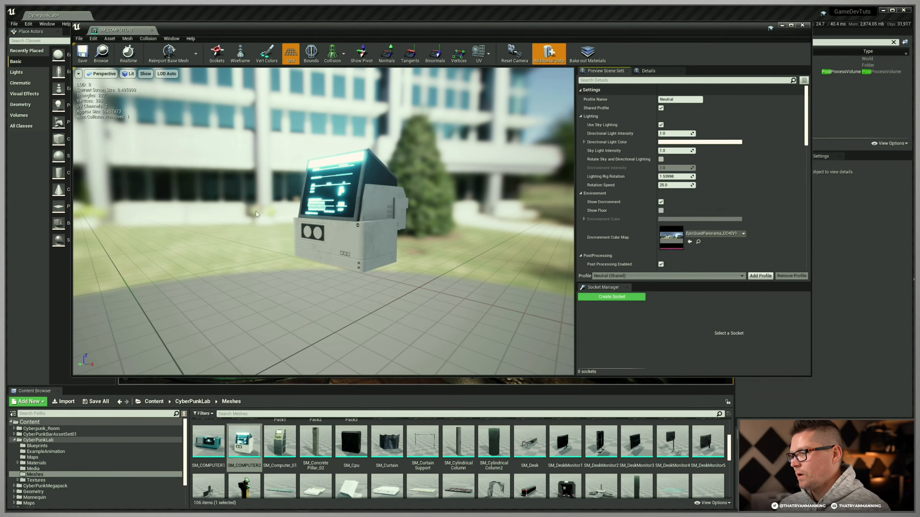
Step: Assign Scene_01_HDRI_Tex from Maps > HDRI as the Environment Cube Map with the floor hidden
click(37, 439)
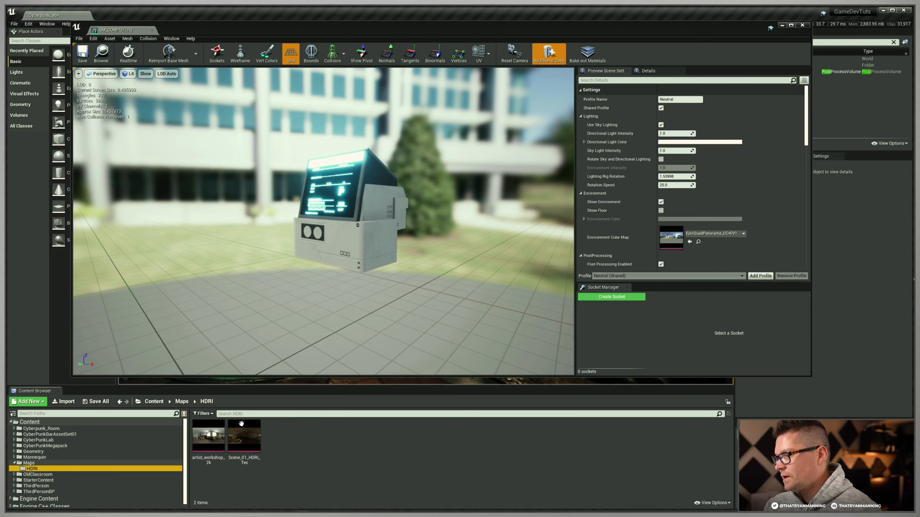
click(245, 437)
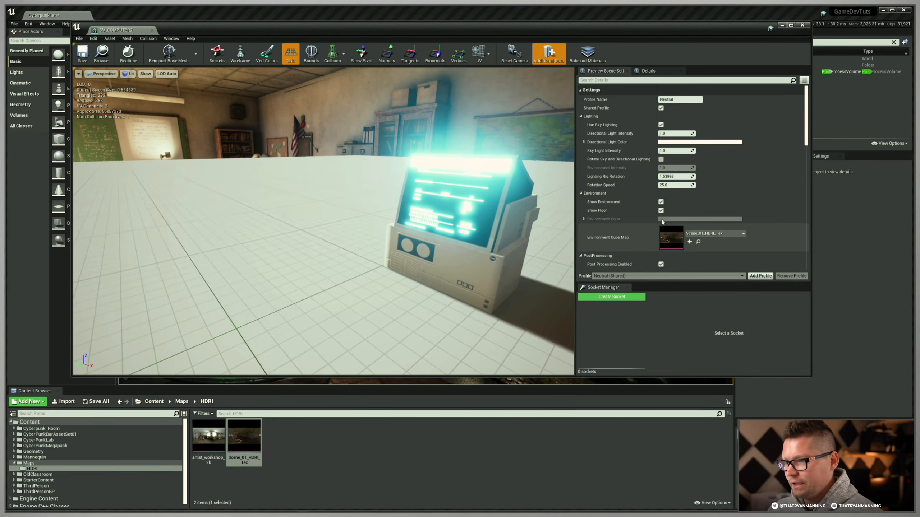
click(660, 209)
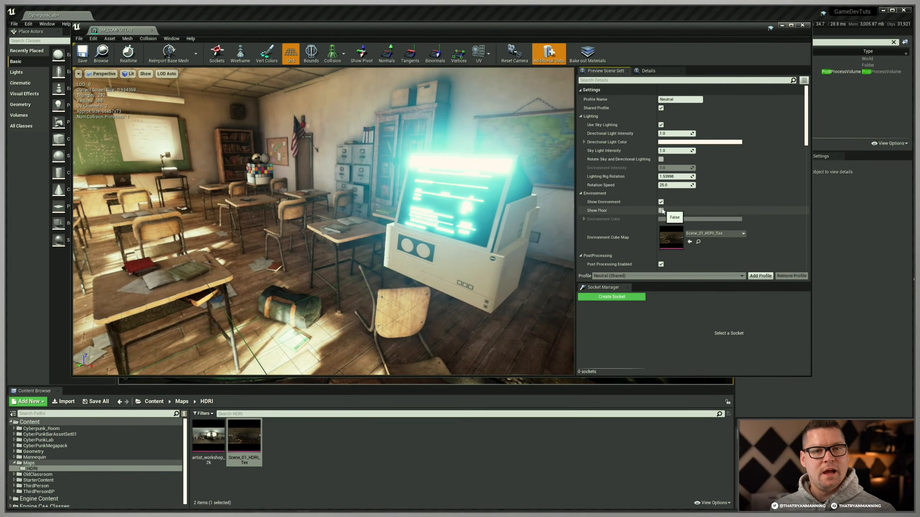
click(660, 202)
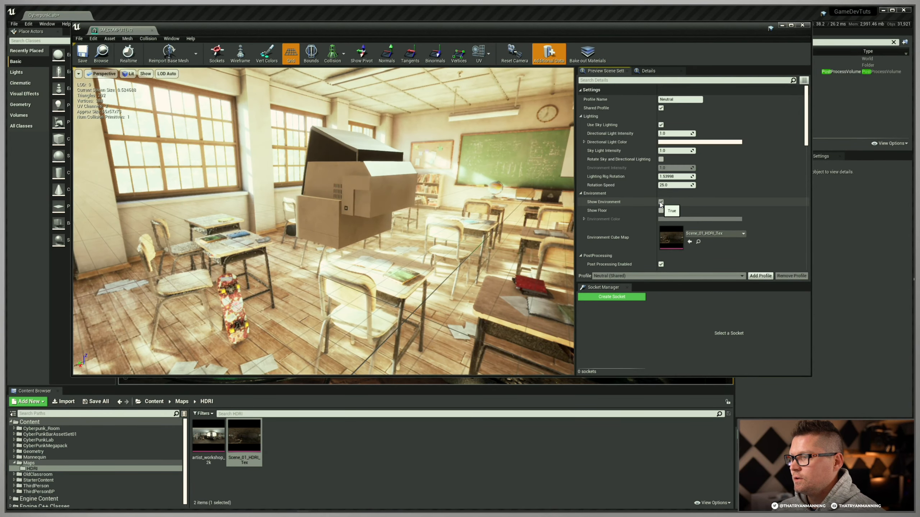
click(660, 201)
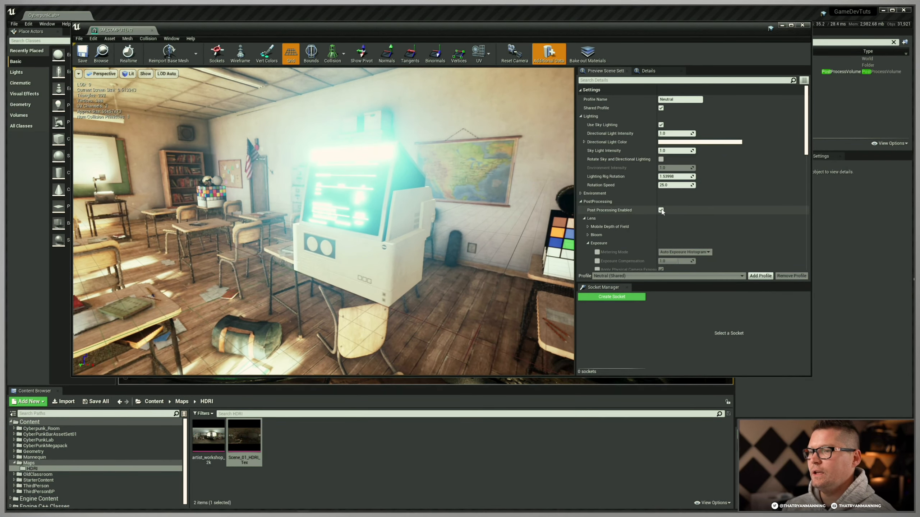
Step: Disable Post Processing and browse to the Scene_01_HDRI_Tex cube map in the Content Browser
click(660, 210)
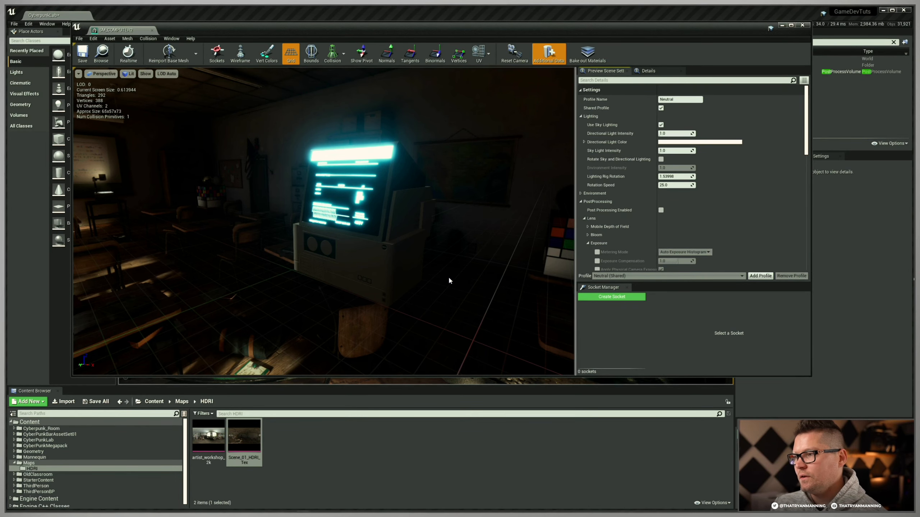
click(582, 194)
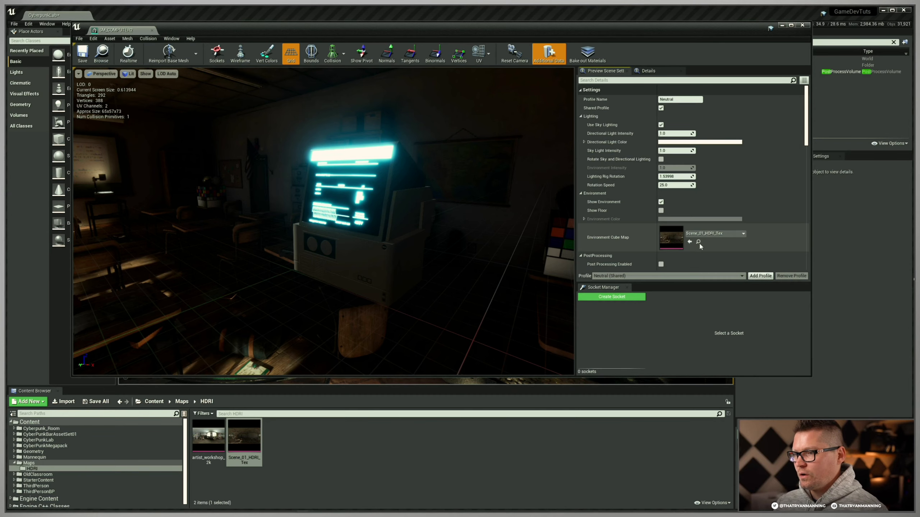
click(742, 233)
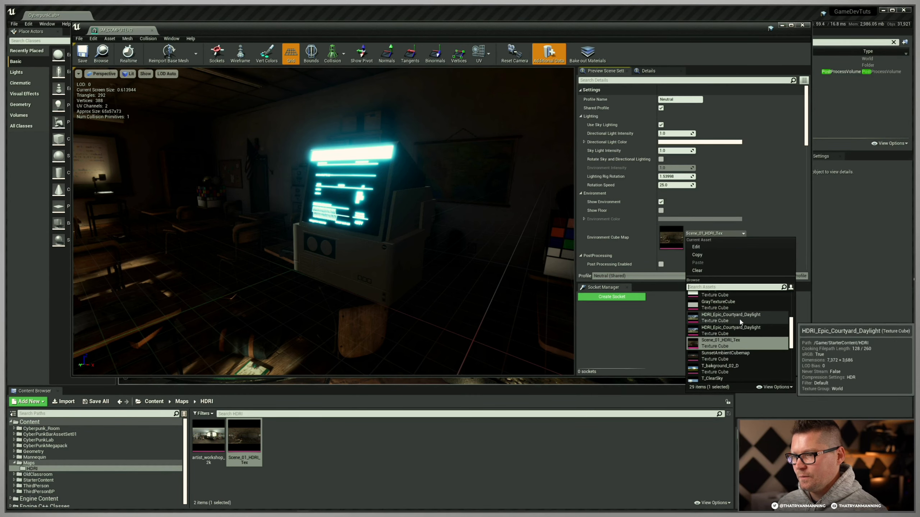
click(730, 314)
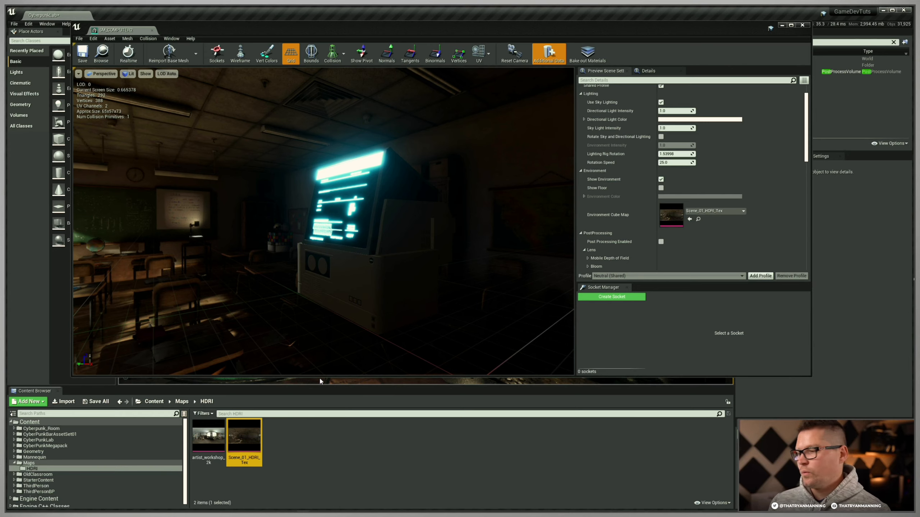
Step: Inspect Scene_01_HDRI_Tex in the texture editor, then return to the SM_COMPUTER2 editor
double_click(245, 438)
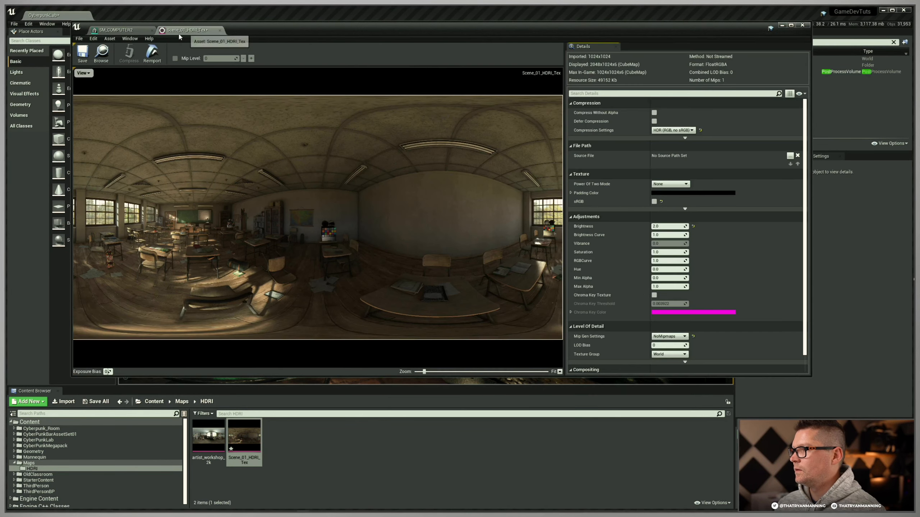
click(117, 30)
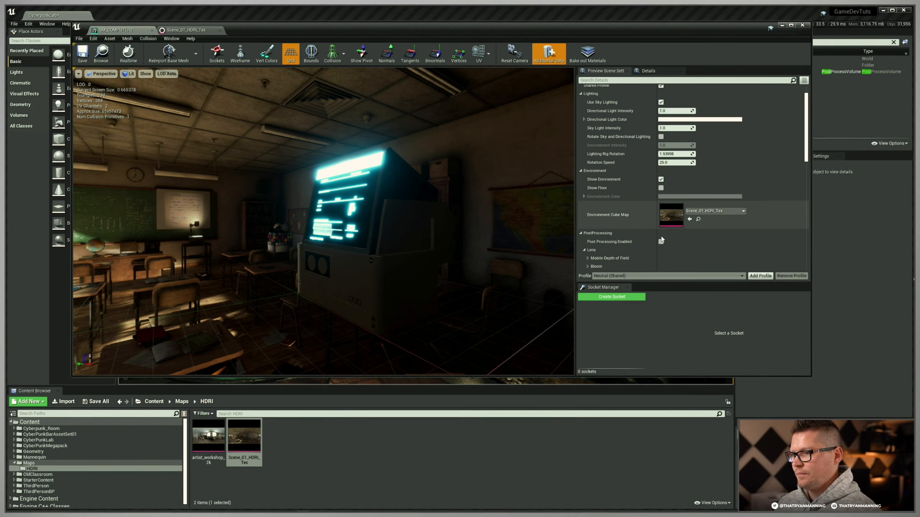
Step: Re-enable Post Processing Enabled for the Neutral preview profile
click(661, 241)
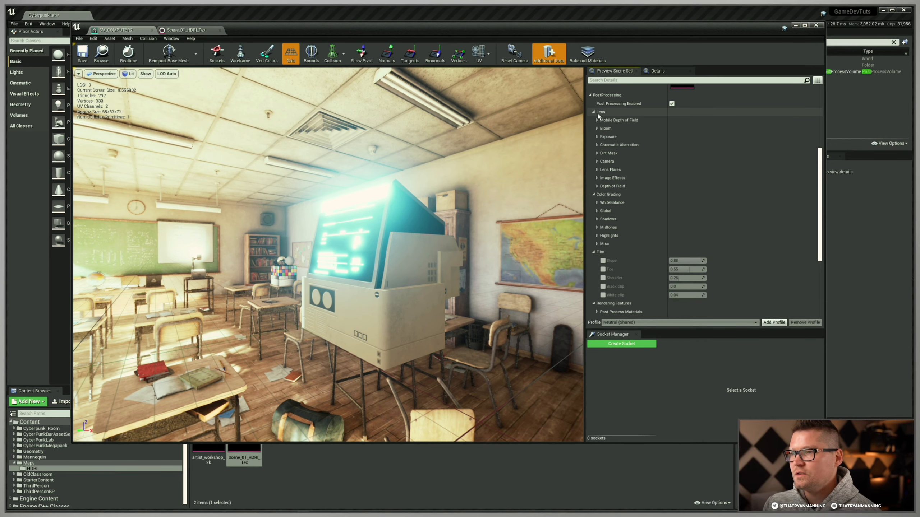
mouse_move(599, 114)
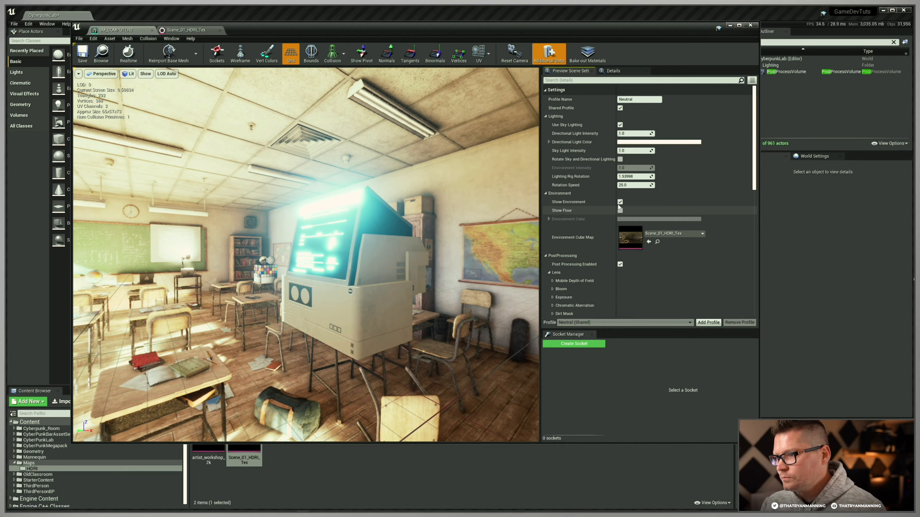
Step: Turn off Show Environment and confirm the 0.18 gray Environment Color for the Neutral preview
click(619, 202)
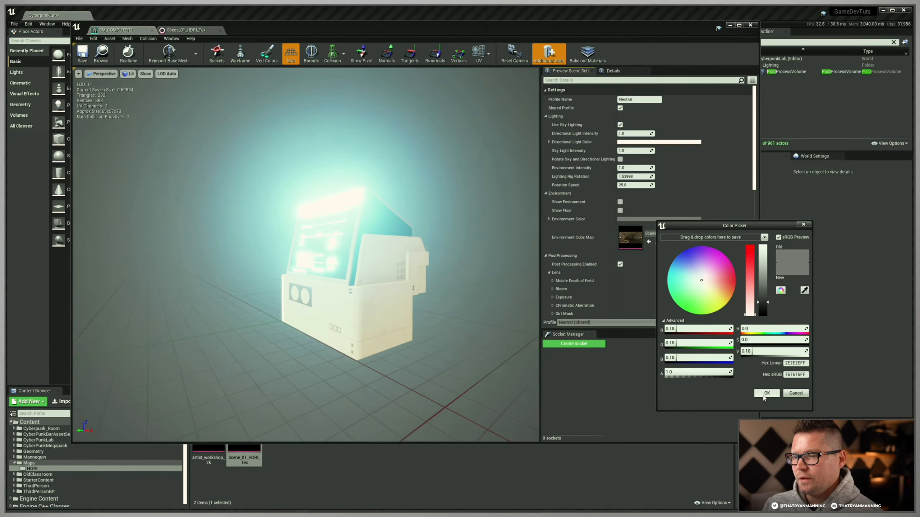
click(765, 393)
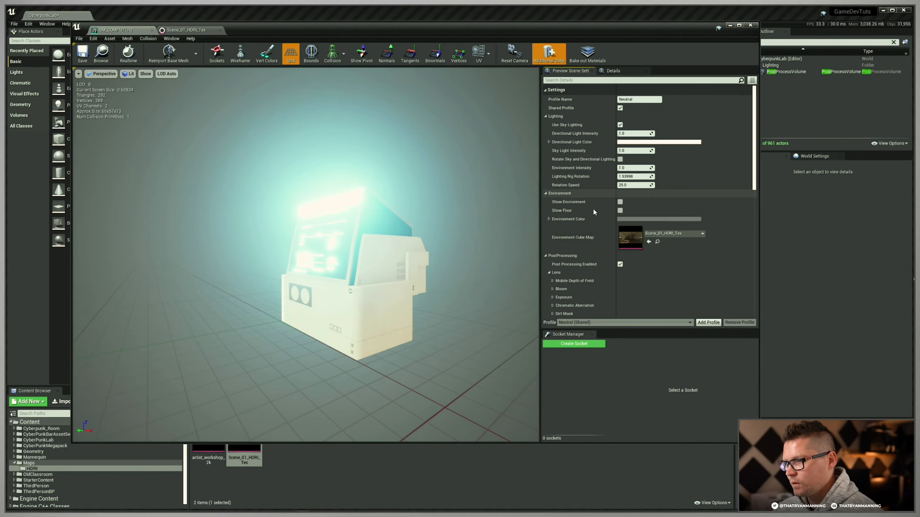
click(550, 206)
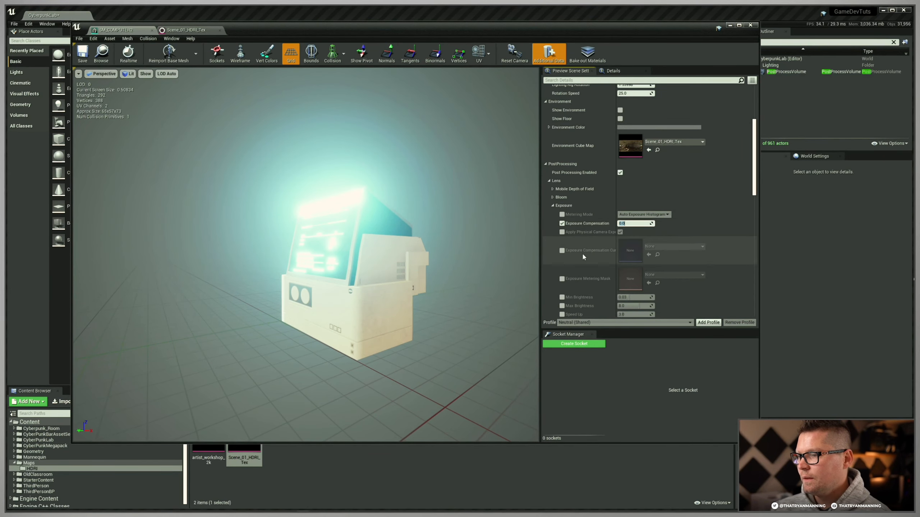
Step: Enable Exposure Compensation, Min Brightness and Max Brightness under Lens > Exposure, each at 1.0
scroll(down, 3)
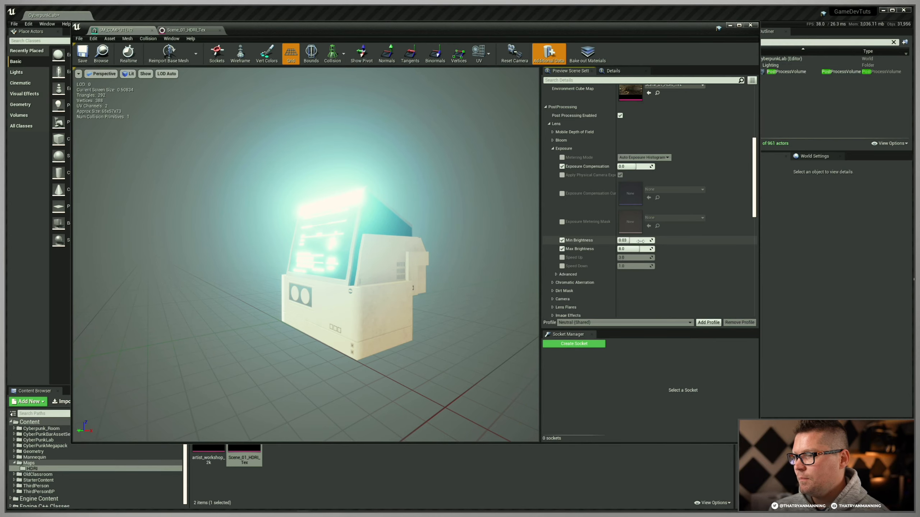
text(1.0)
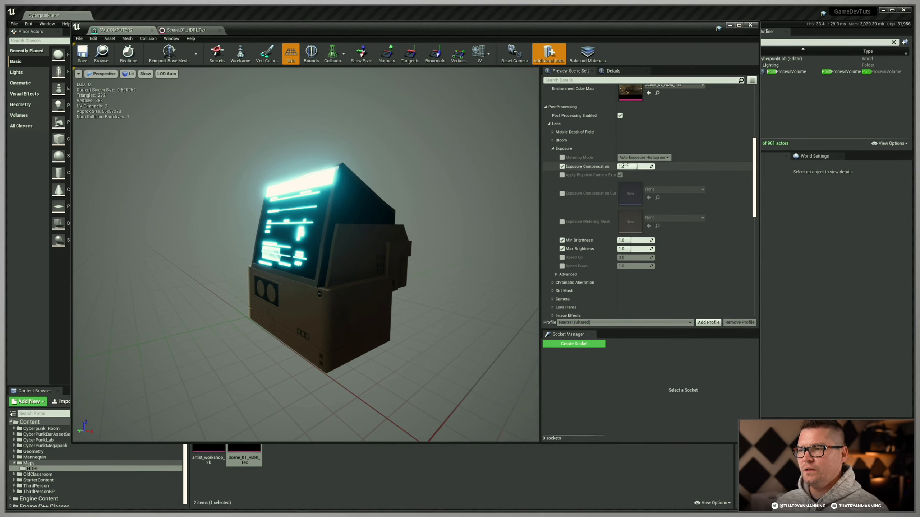
text(1.0)
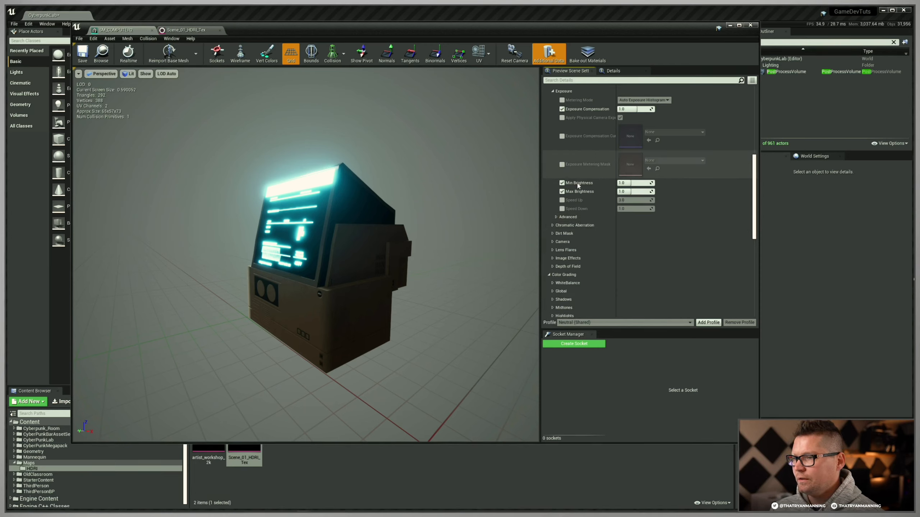
Step: Try a Lens Flares Intensity override of 2.0, then discard it to leave lens flares off
click(552, 224)
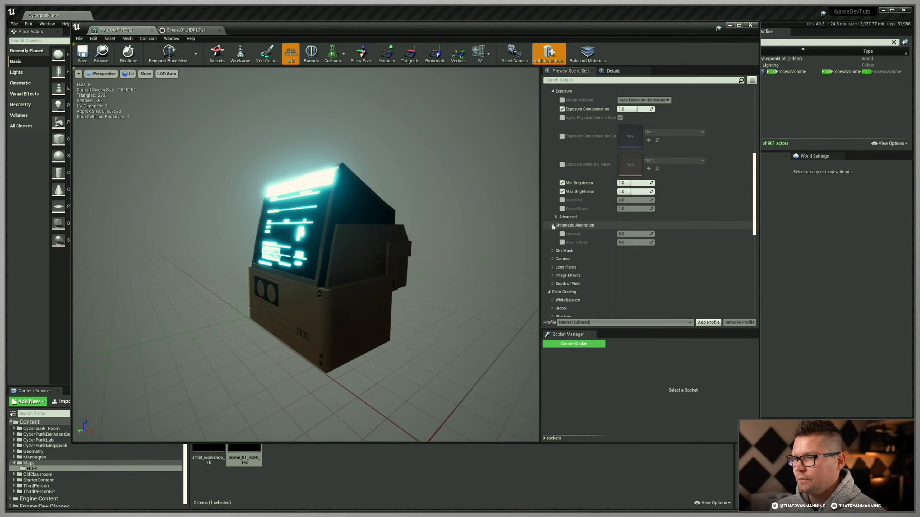
click(552, 233)
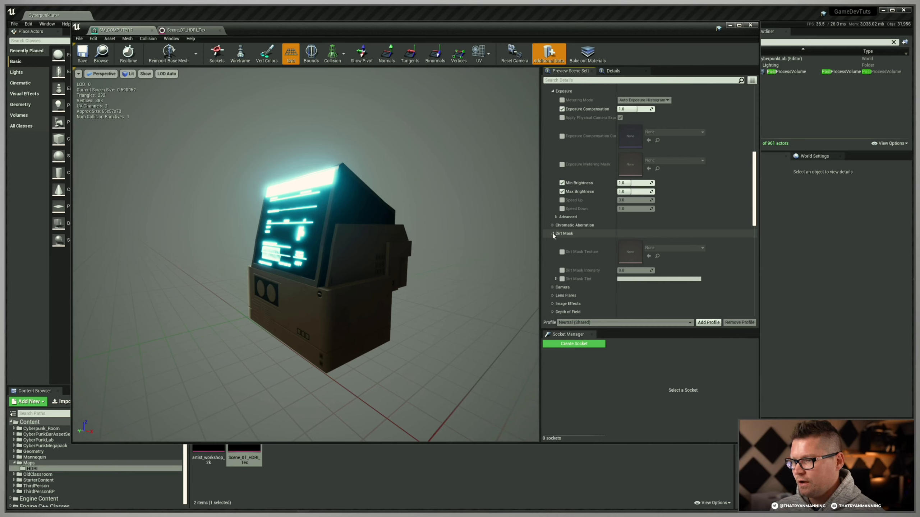
click(550, 250)
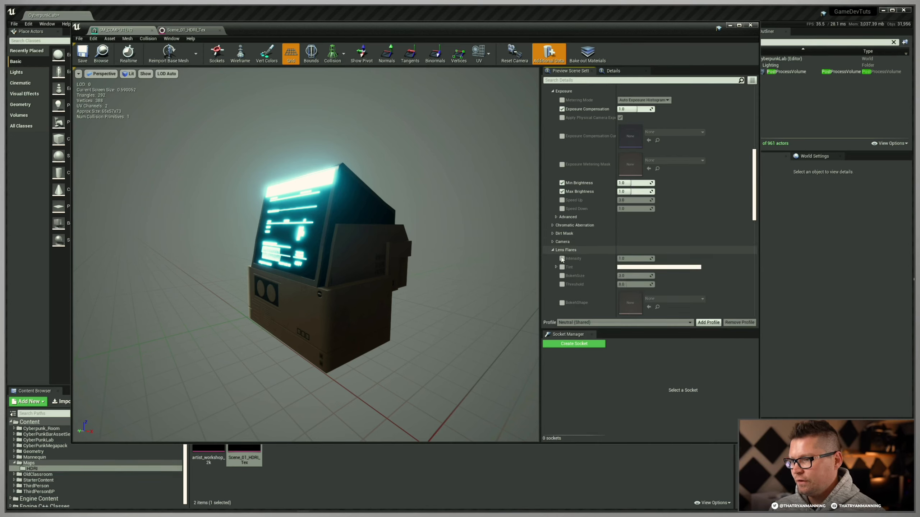
click(562, 258)
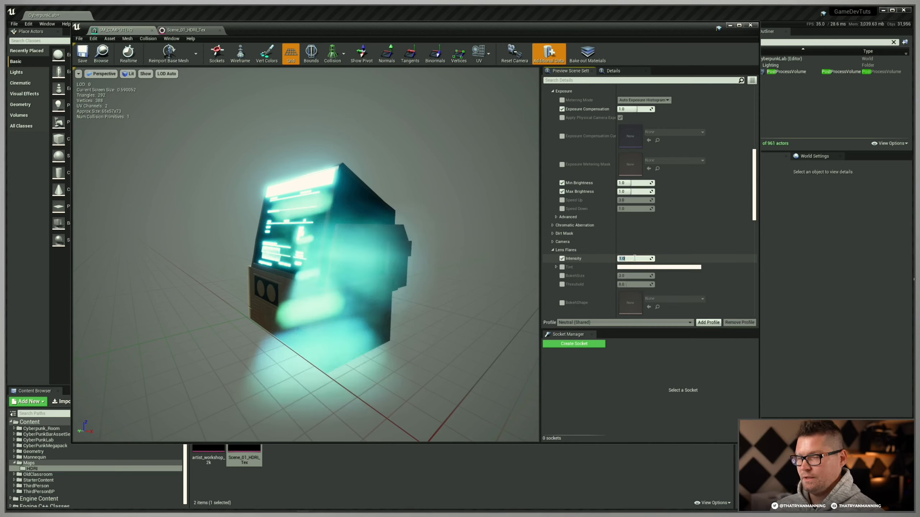
text(2.0)
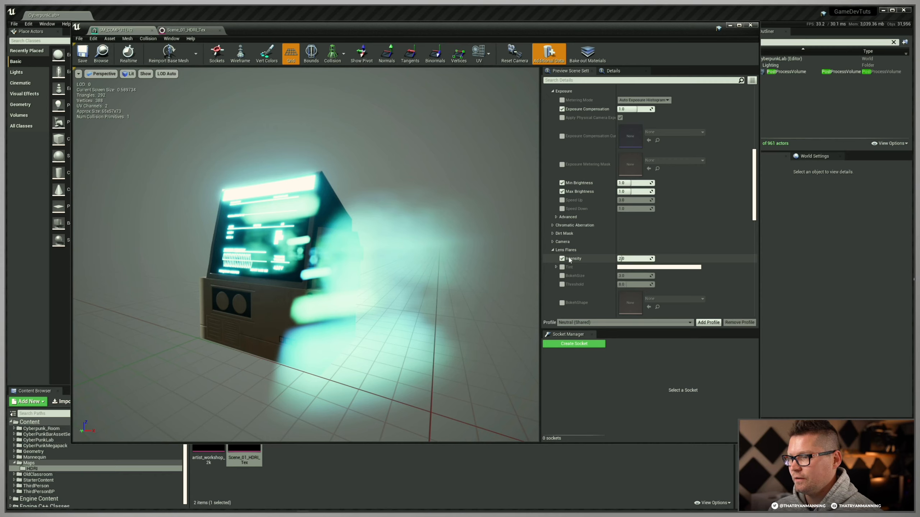
click(562, 258)
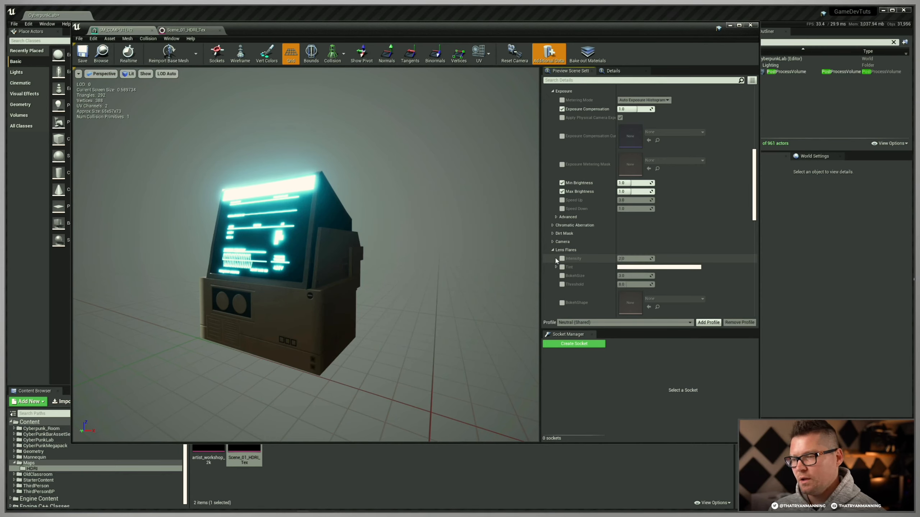
Step: Enable Vignette Intensity under Image Effects and set it to 0.0 to remove vignetting
click(551, 250)
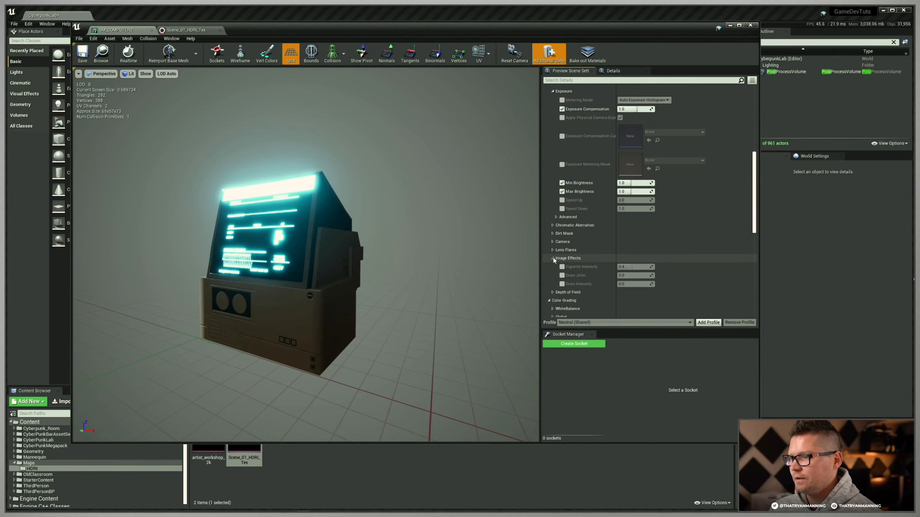
click(561, 266)
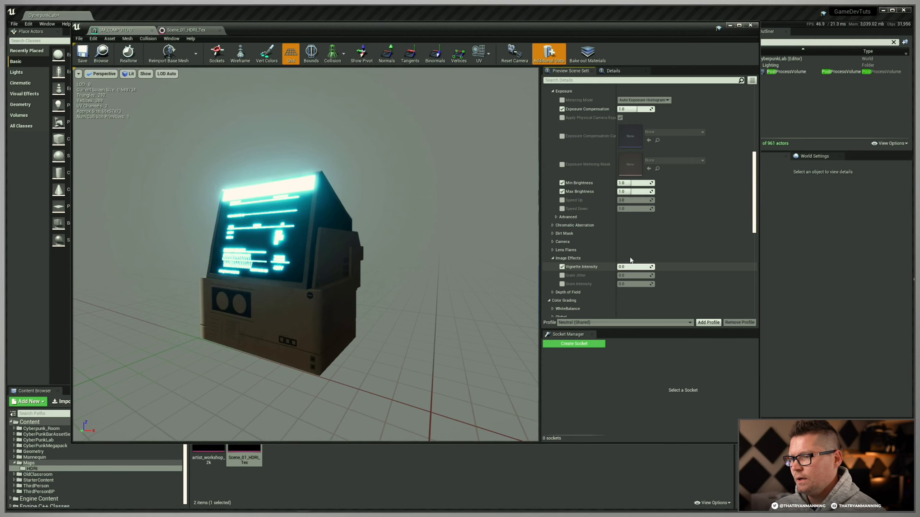
click(551, 258)
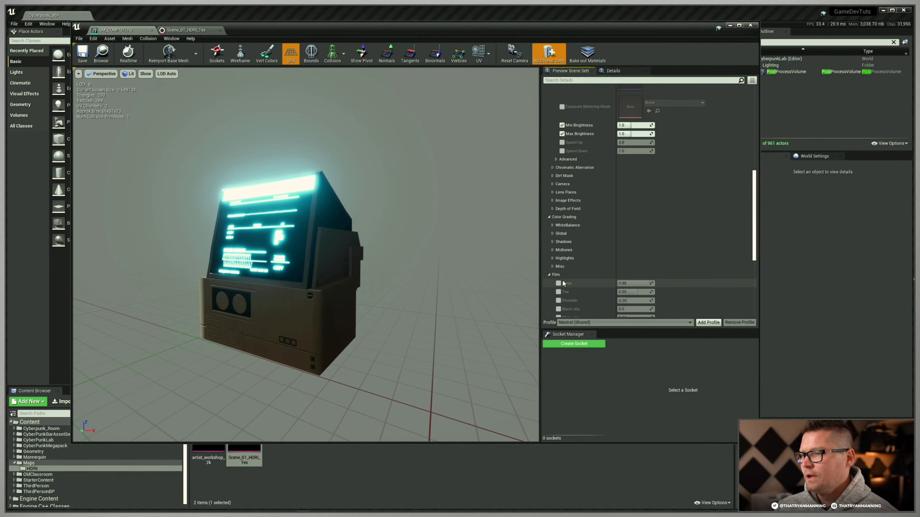
click(567, 225)
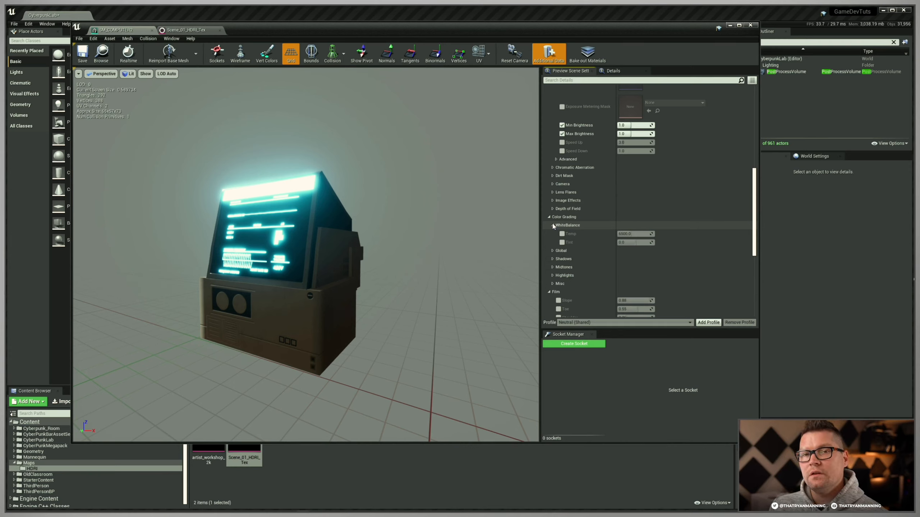
click(551, 234)
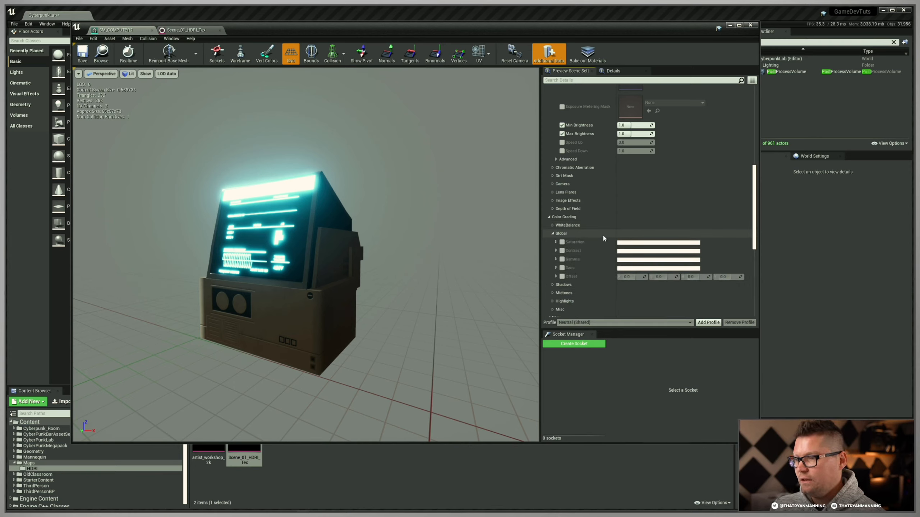
click(551, 233)
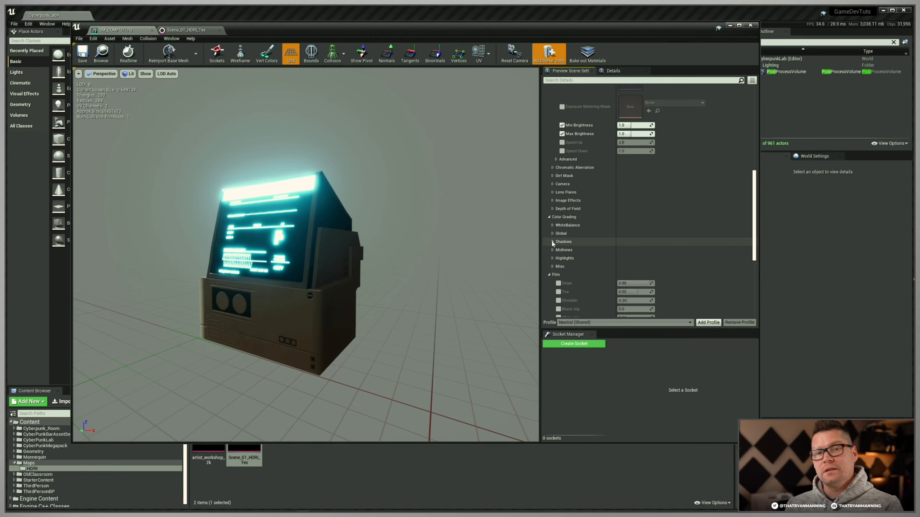
click(552, 266)
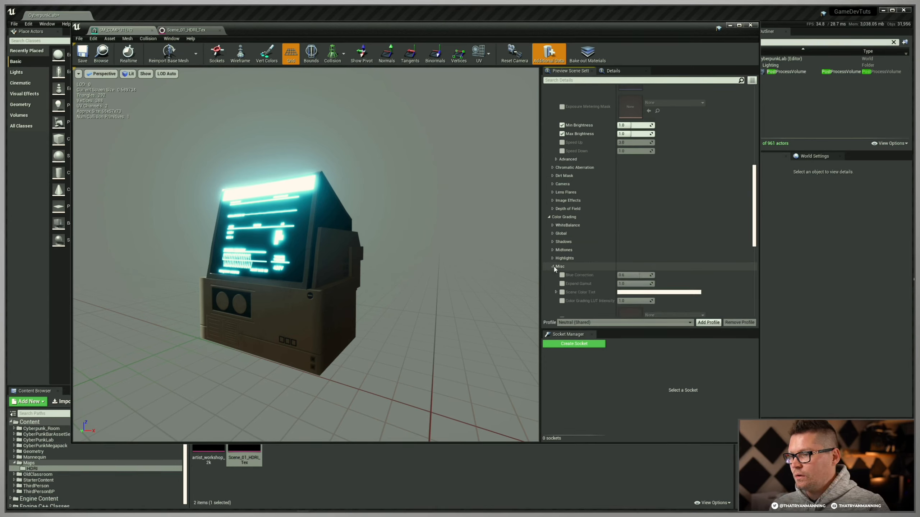
click(551, 274)
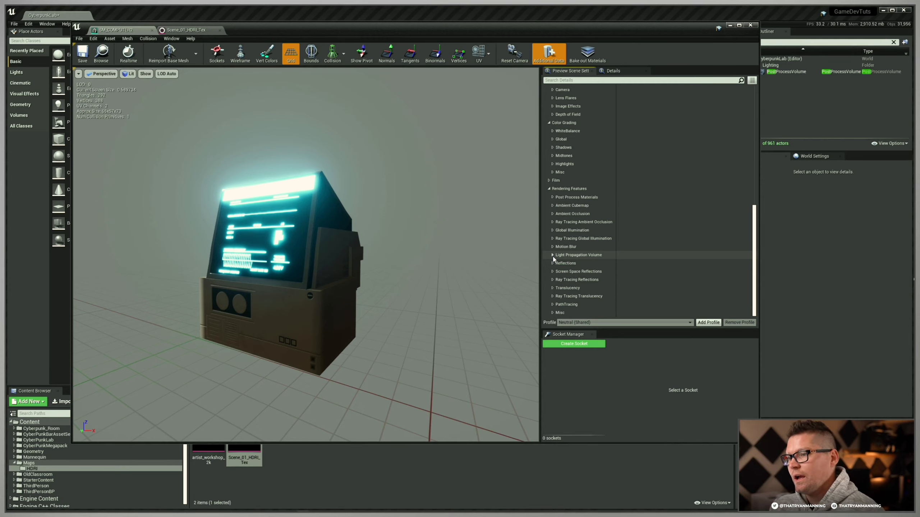
click(554, 222)
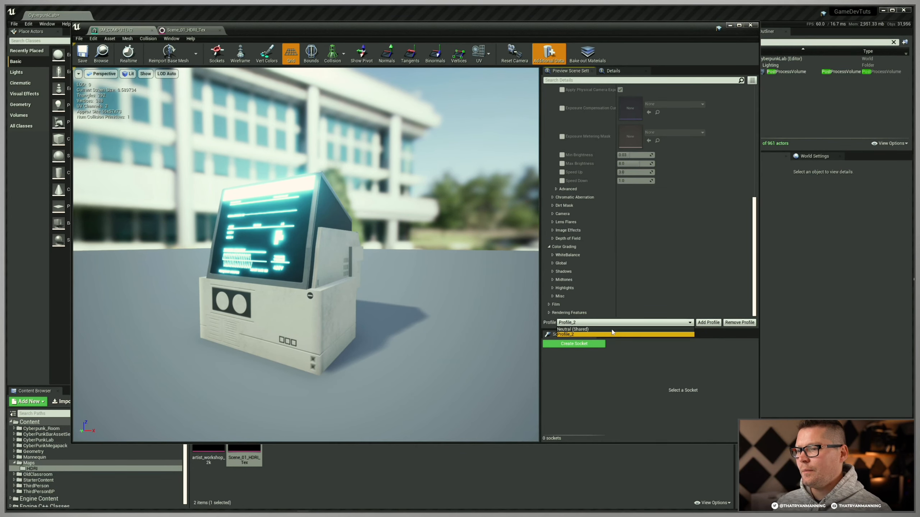
click(573, 329)
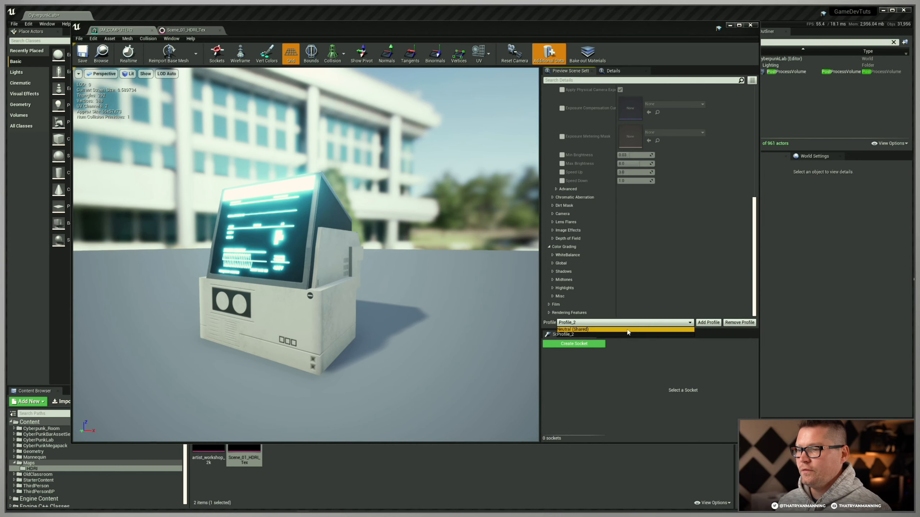
click(573, 329)
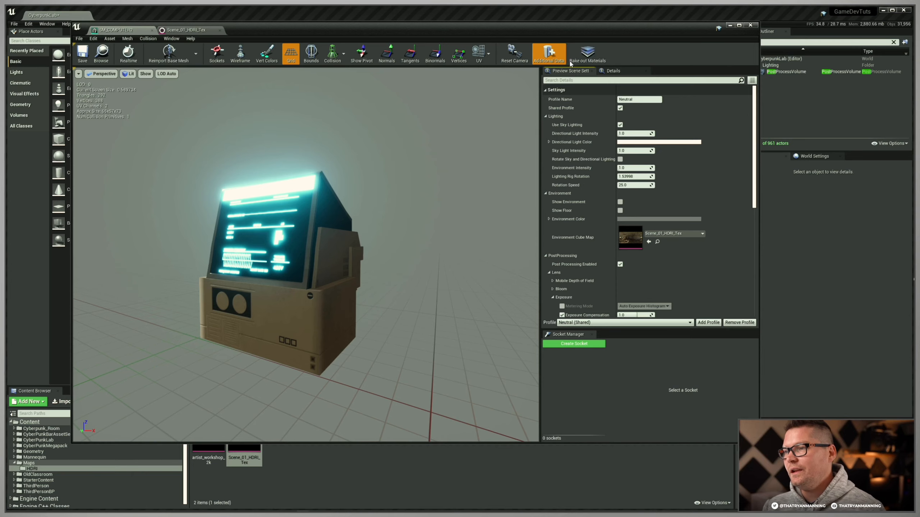
mouse_move(568, 70)
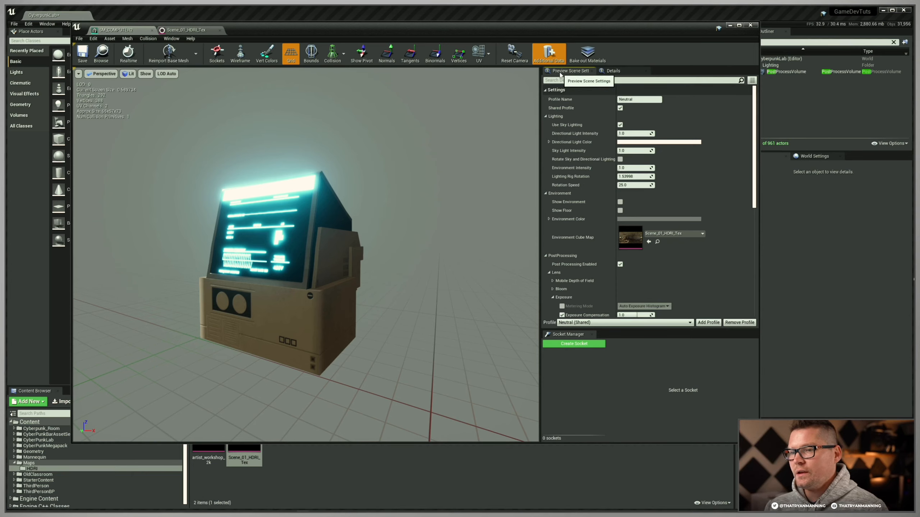